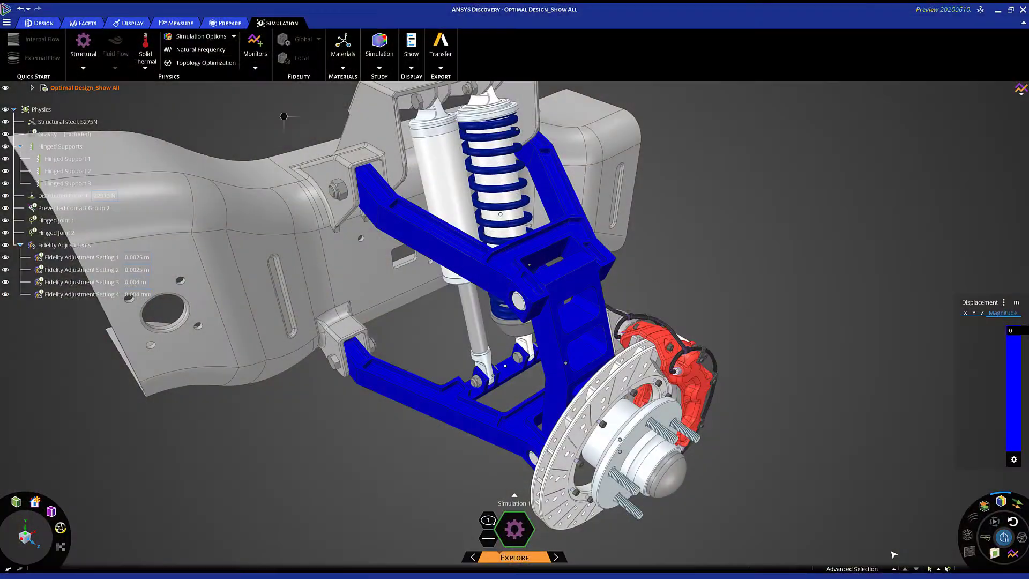
# Open the Heavy Weight suspension design and review its structural Physics tree
pyautogui.click(994, 522)
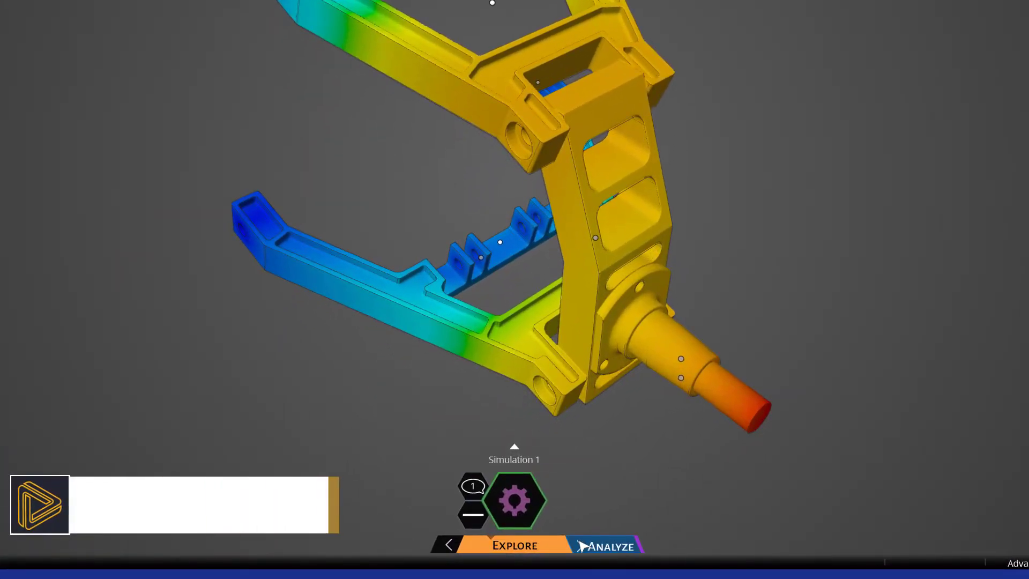
pyautogui.click(605, 546)
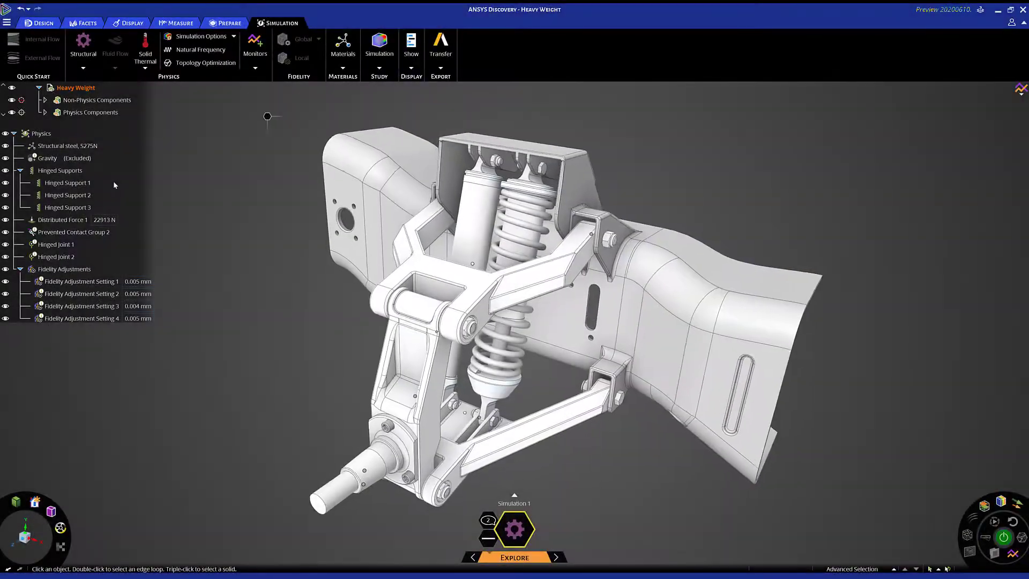
# Run the Heavy Weight structural simulation, then open the STP suspension assembly
pyautogui.click(67, 207)
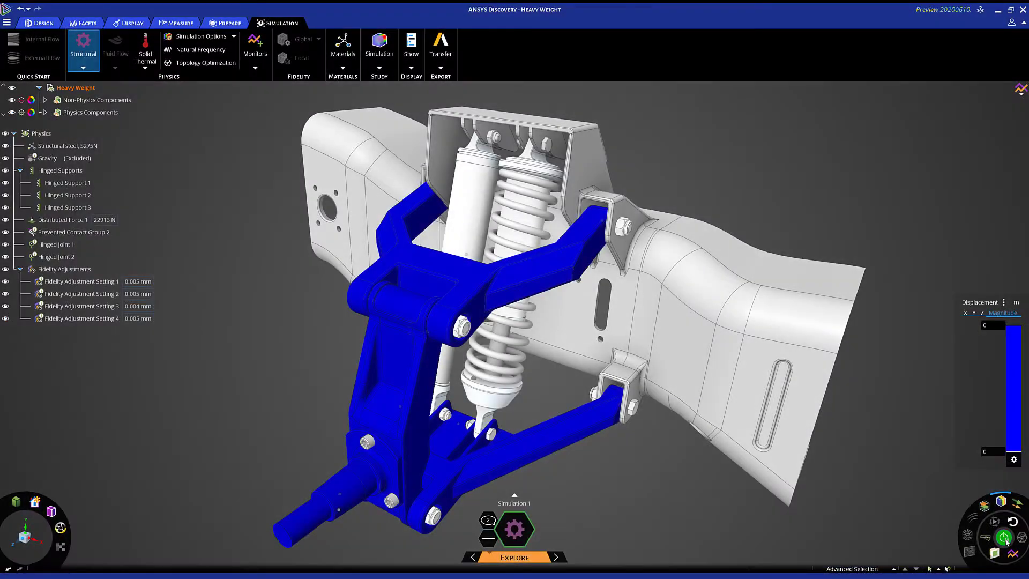
pyautogui.click(1005, 538)
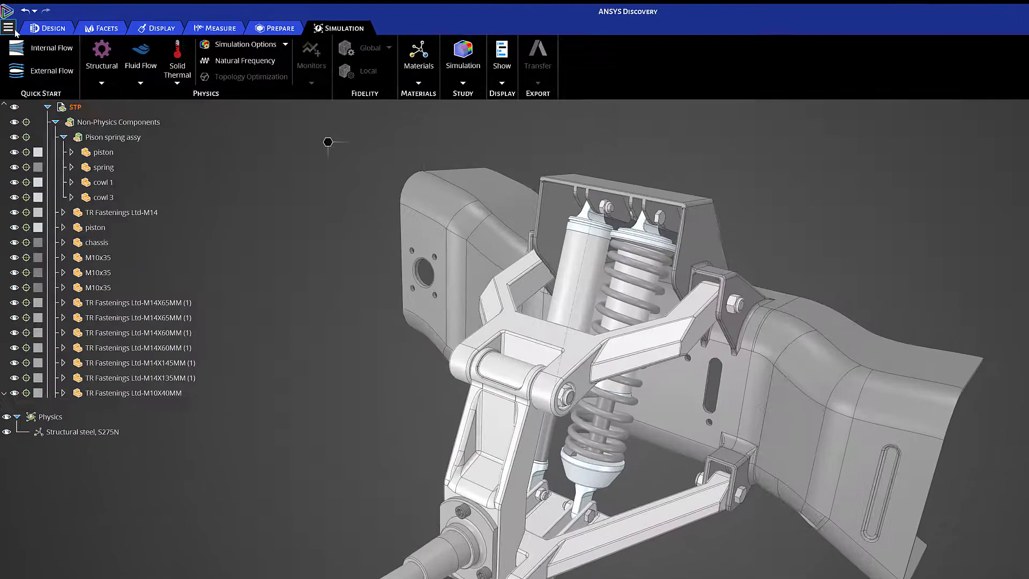
# Open the Optimal Design control arm assembly file and view its displacement
pyautogui.click(9, 28)
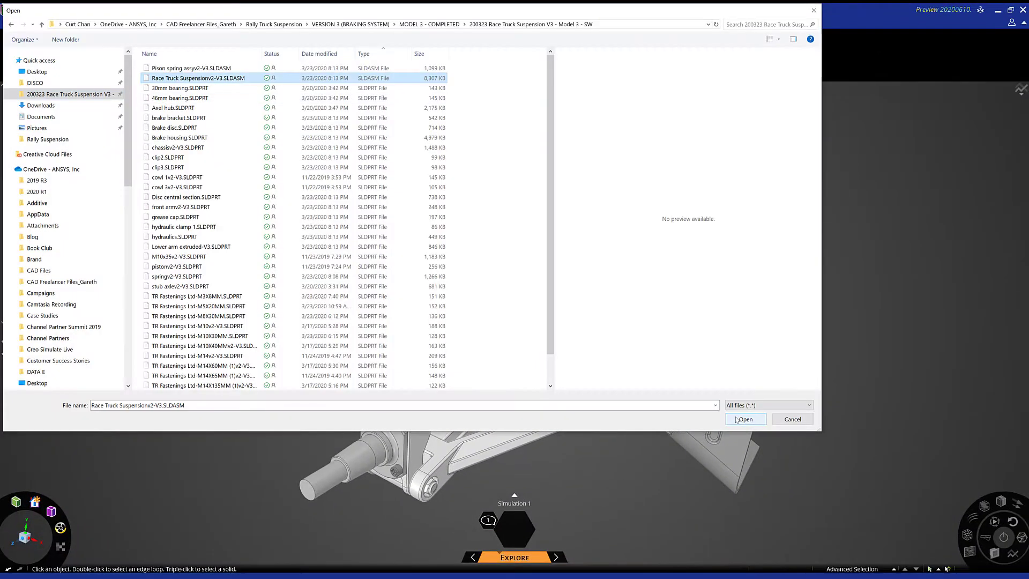
pyautogui.click(744, 418)
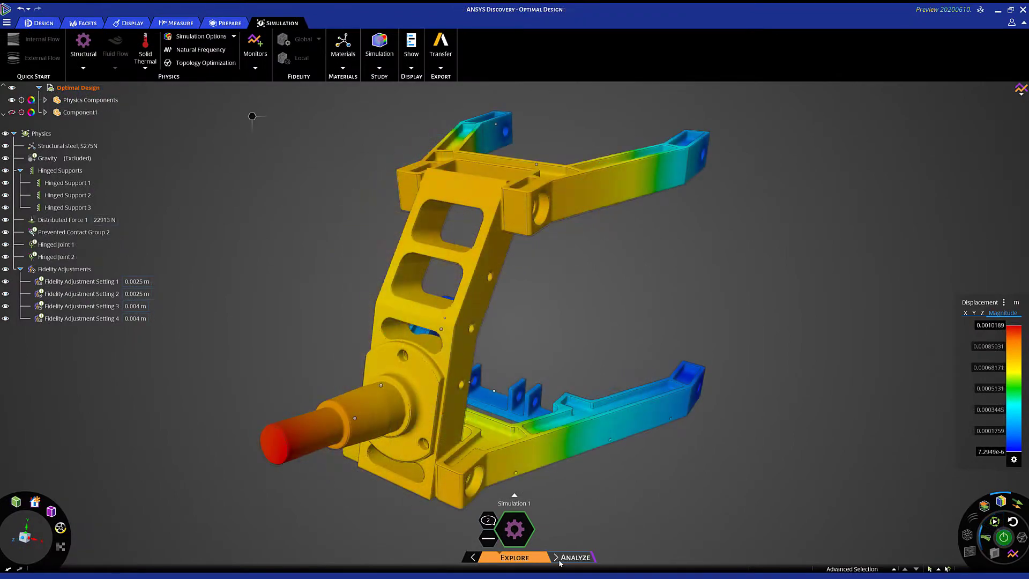
# Move the Optimal Design study into the Analyze stage
pyautogui.click(571, 556)
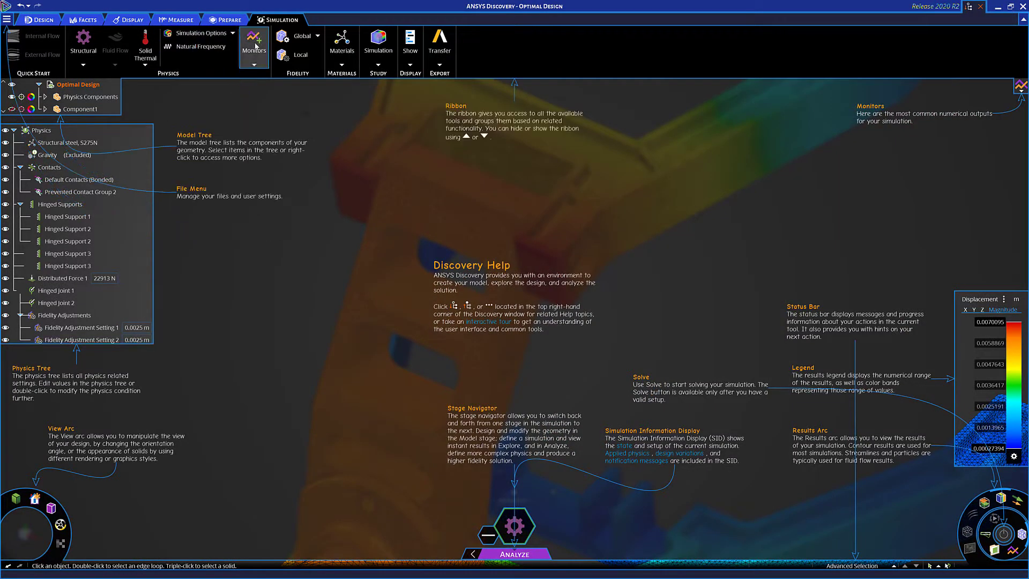
pyautogui.moveTo(337, 59)
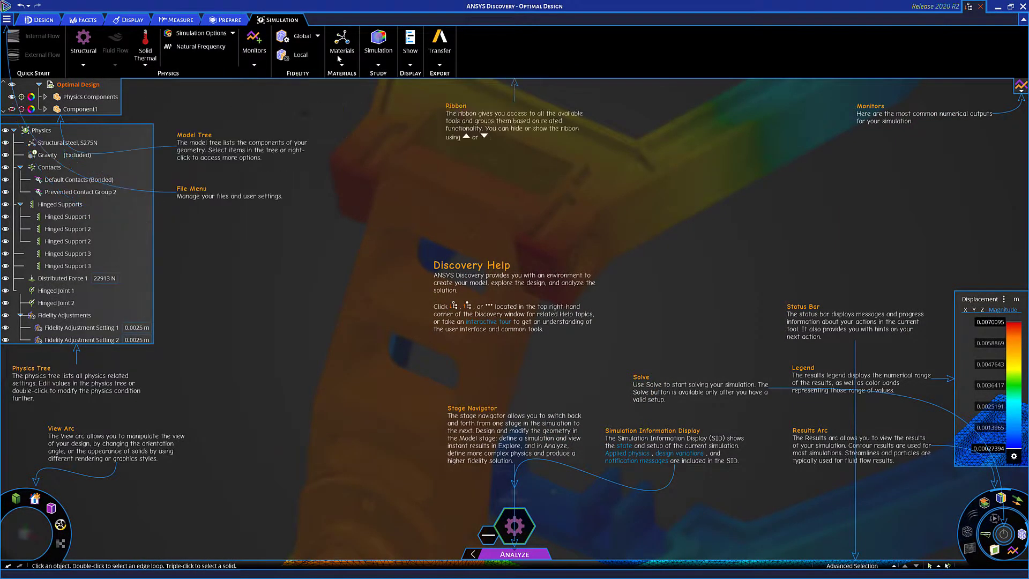
pyautogui.moveTo(377, 44)
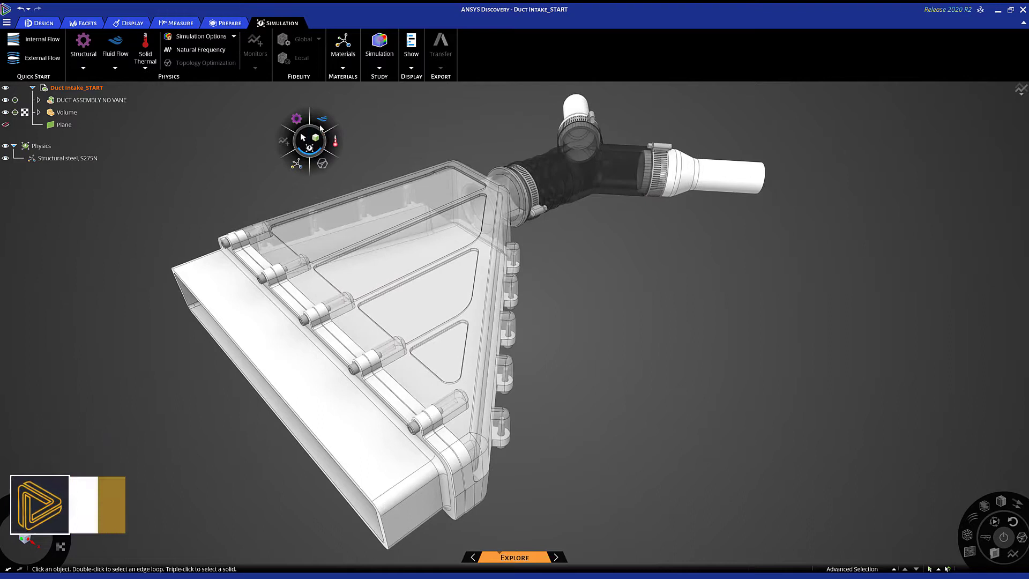
# Add a fluid flow condition to the duct intake and pick its type
pyautogui.click(115, 47)
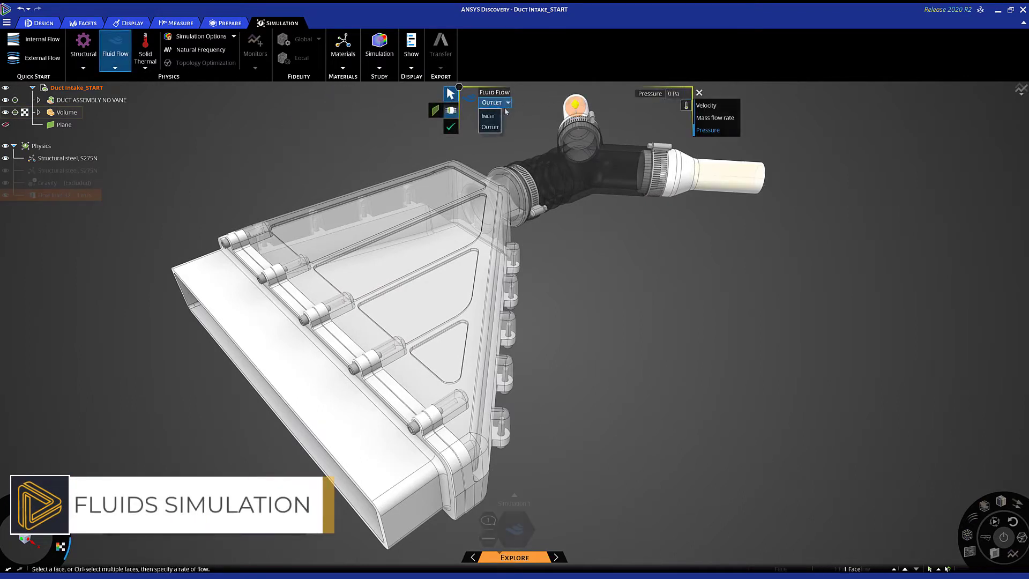
pyautogui.click(706, 105)
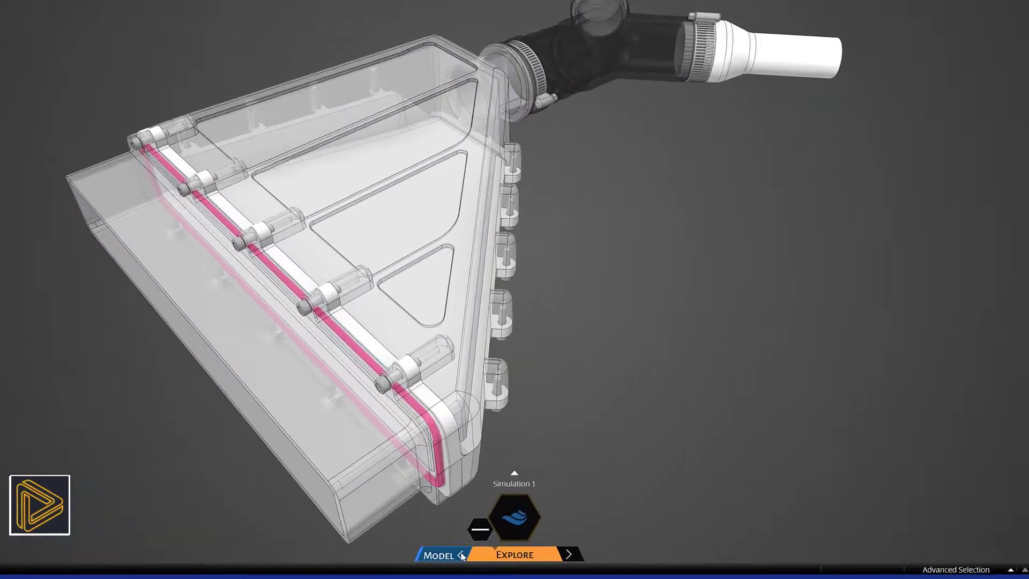
# Return to the Model stage and place points of a curved vane spline
pyautogui.click(437, 555)
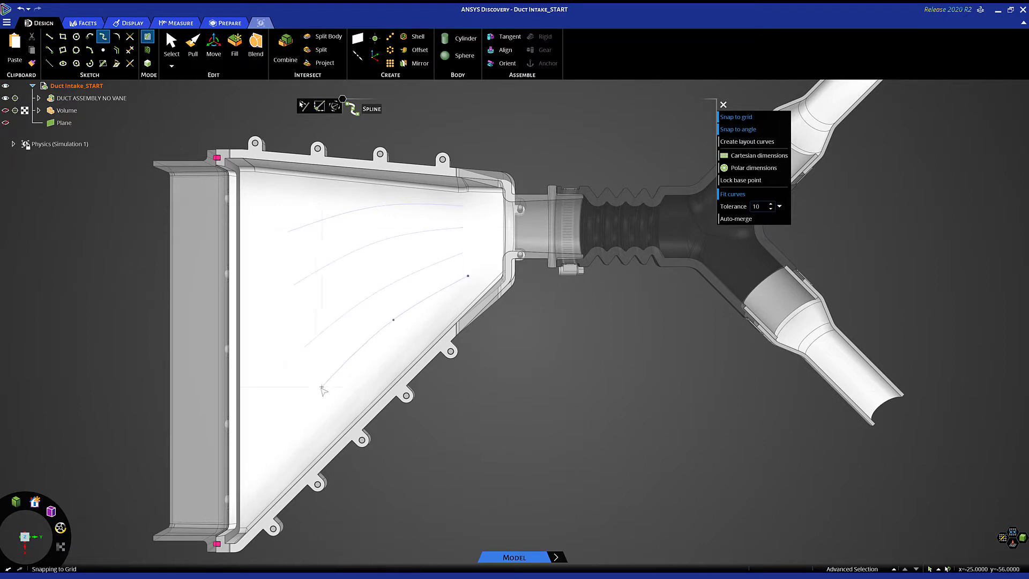
pyautogui.click(193, 46)
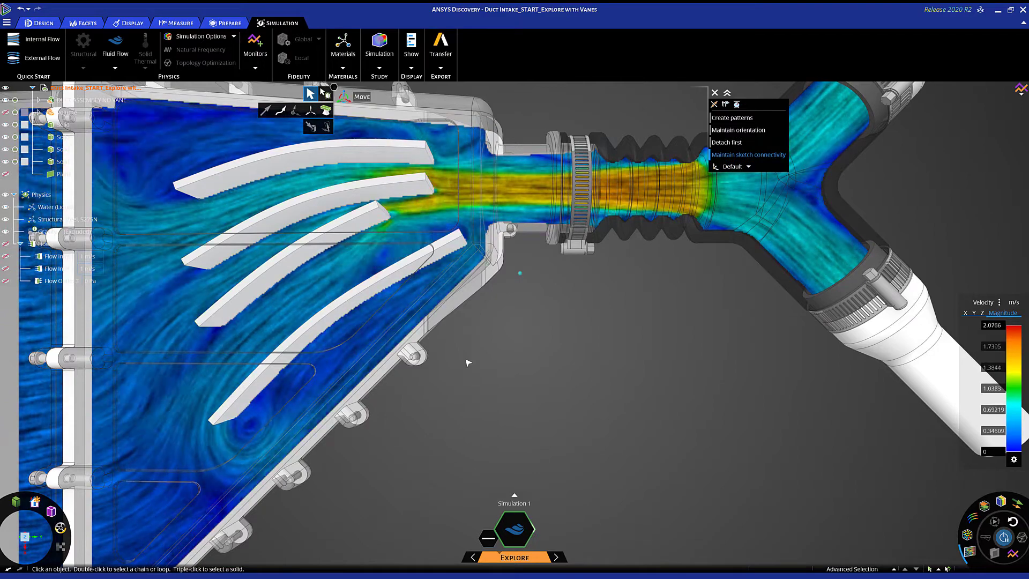
# Refine the mesh in Analyze, view pathlines, then open Wireless Router_Thermal_STARTv2
pyautogui.click(328, 328)
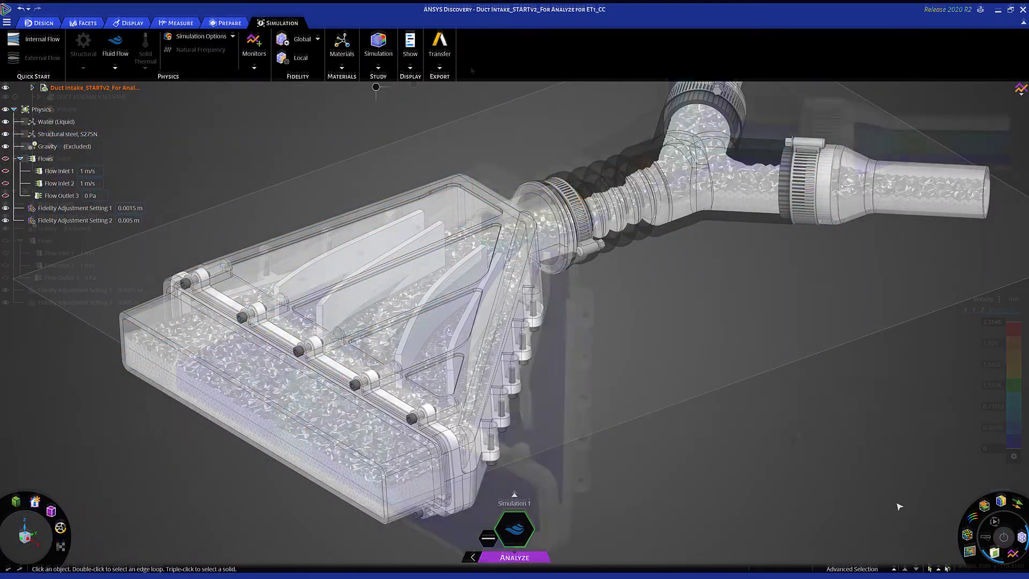
pyautogui.click(514, 553)
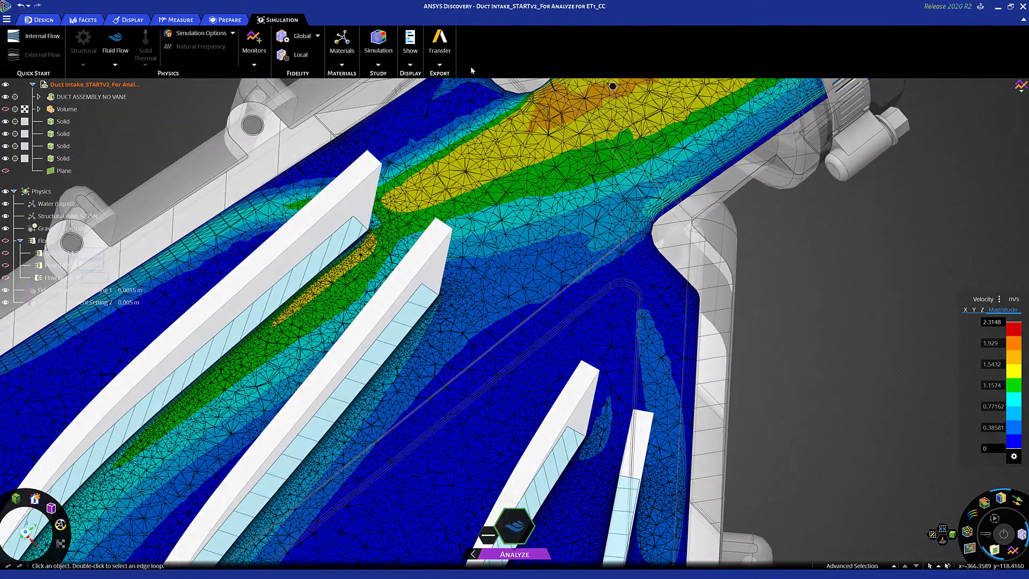
pyautogui.click(439, 43)
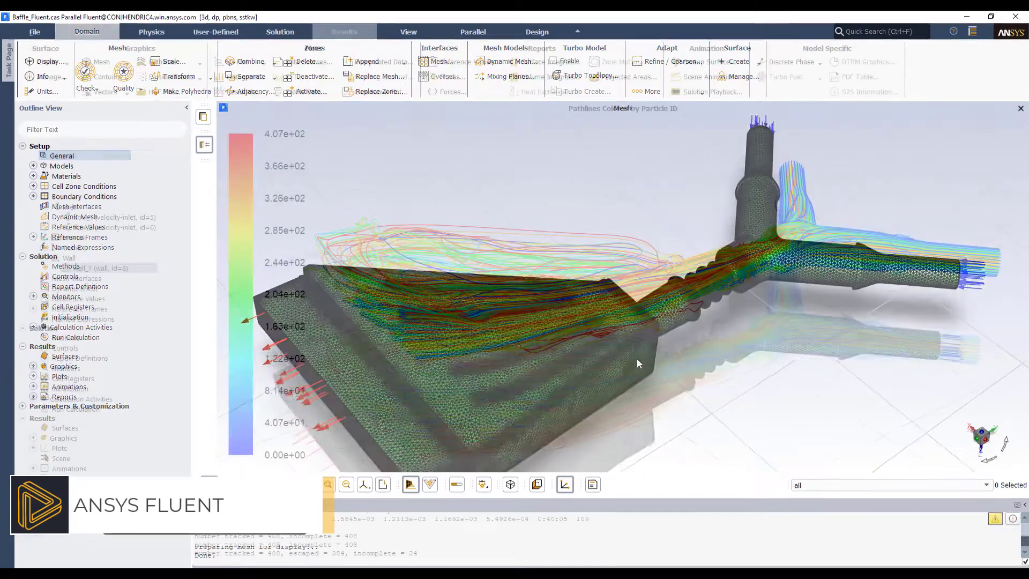
pyautogui.click(343, 31)
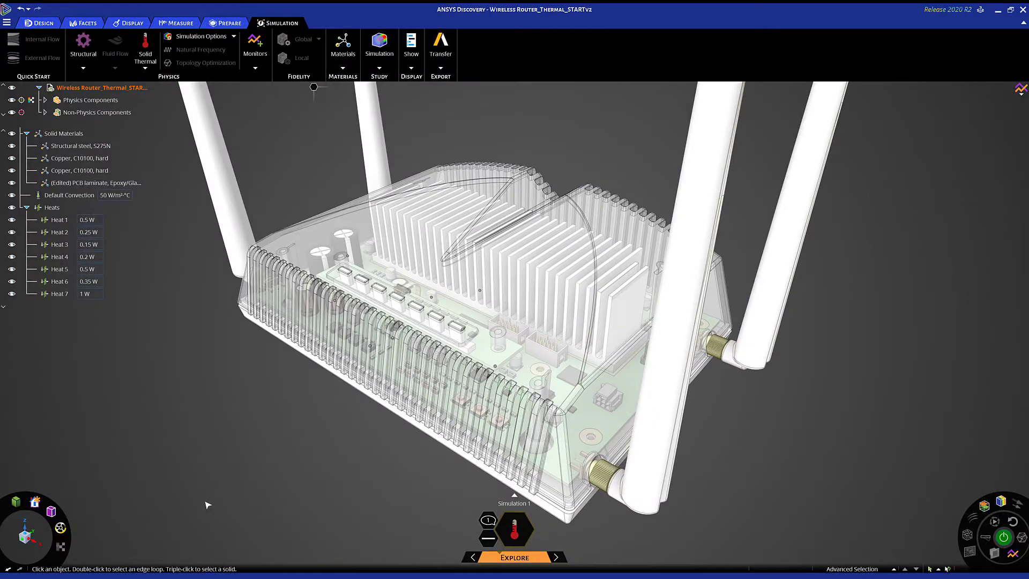
# Select the CPU top face and apply a 30 W heat load
pyautogui.click(59, 232)
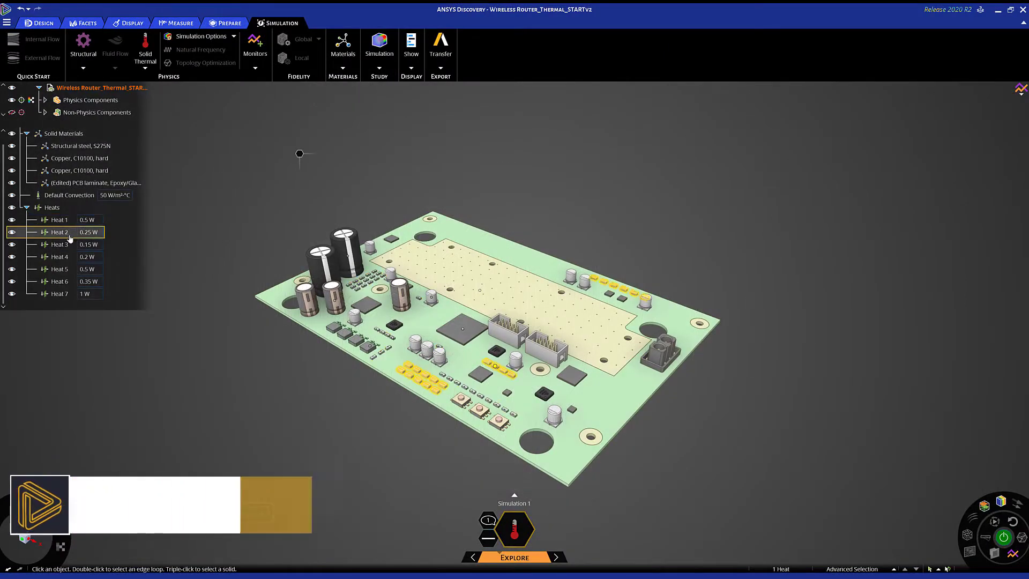
pyautogui.click(59, 293)
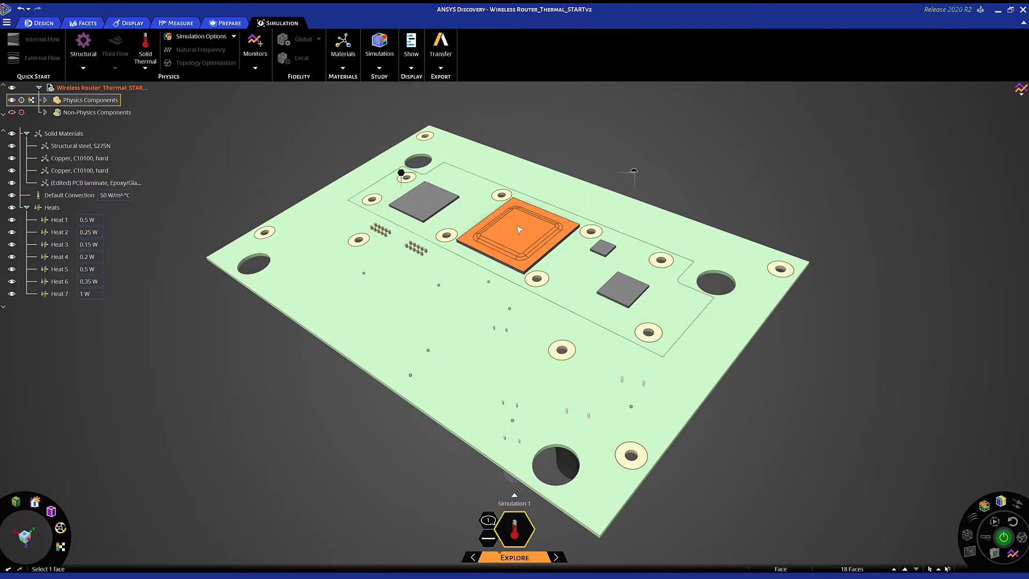
pyautogui.click(401, 172)
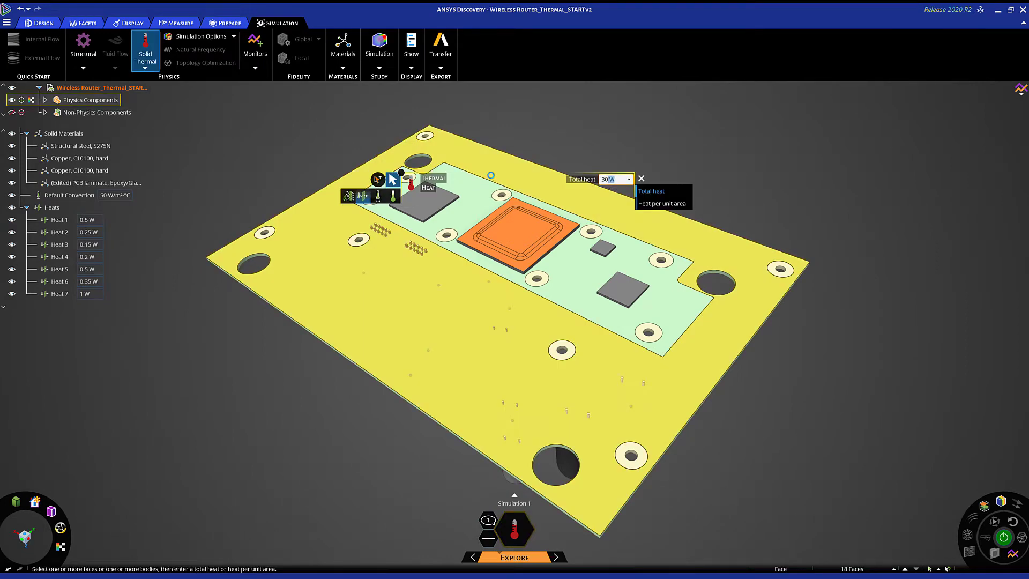
pyautogui.click(255, 43)
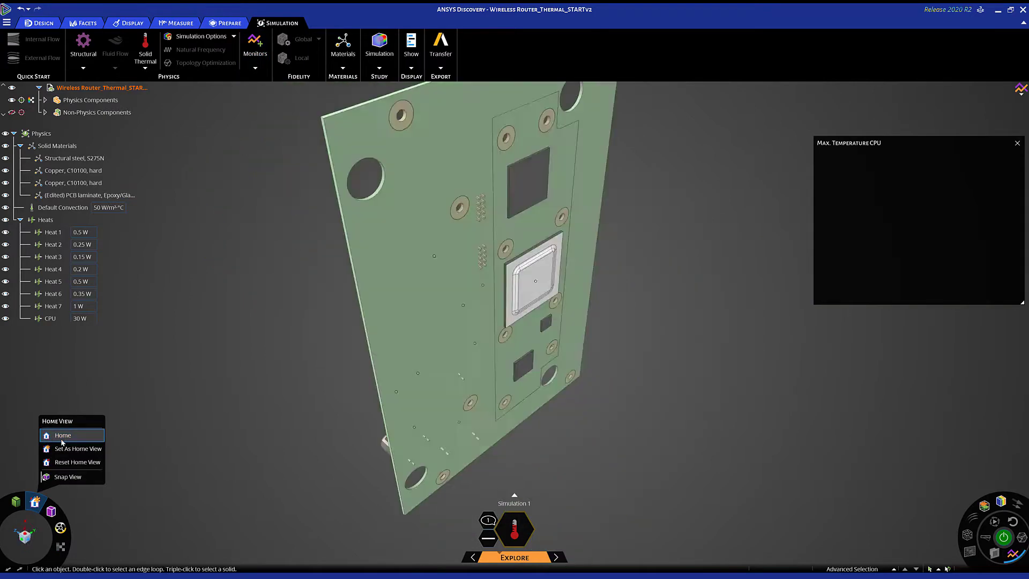
# Return the board to its home view and show the Heatsink body
pyautogui.click(63, 435)
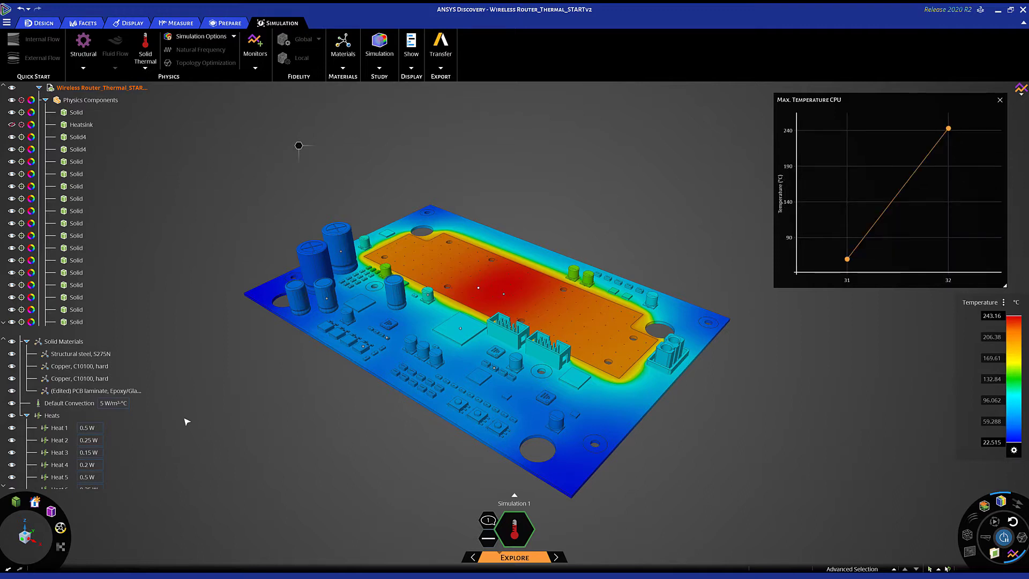
pyautogui.click(76, 112)
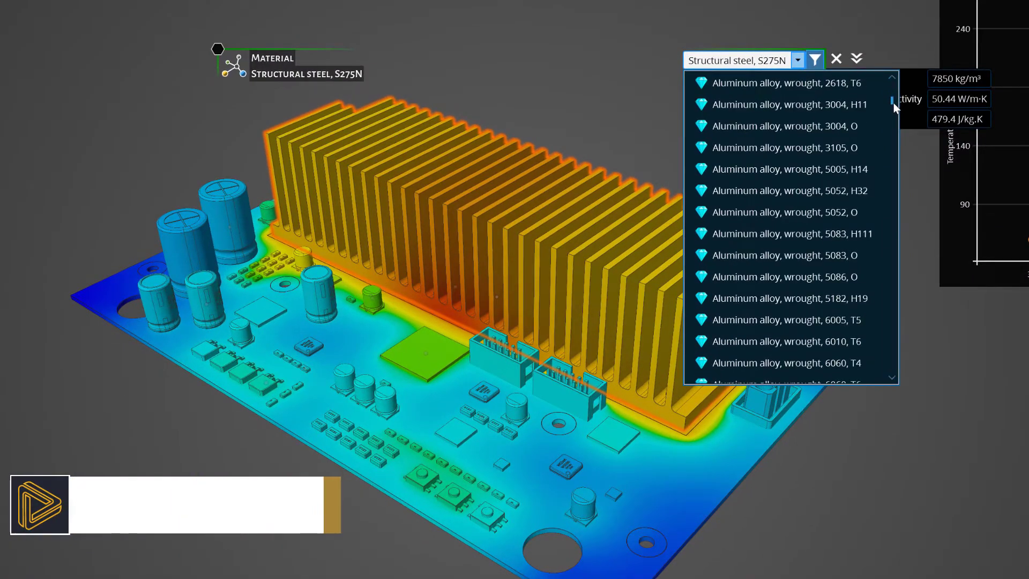
# Assign Aluminum, 1080, O to the heat sink and reshape its fins
pyautogui.scroll(-3)
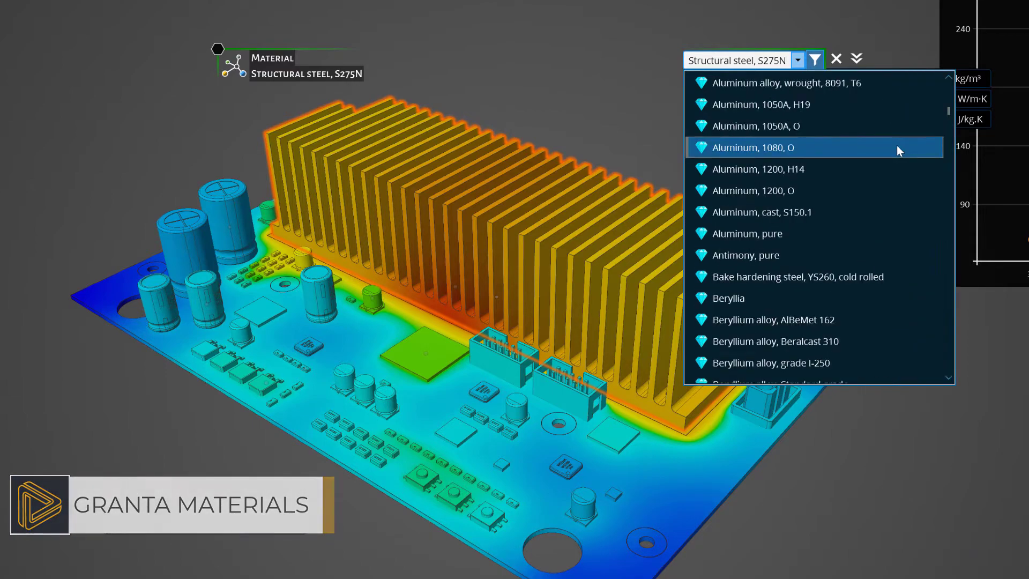
pyautogui.click(752, 147)
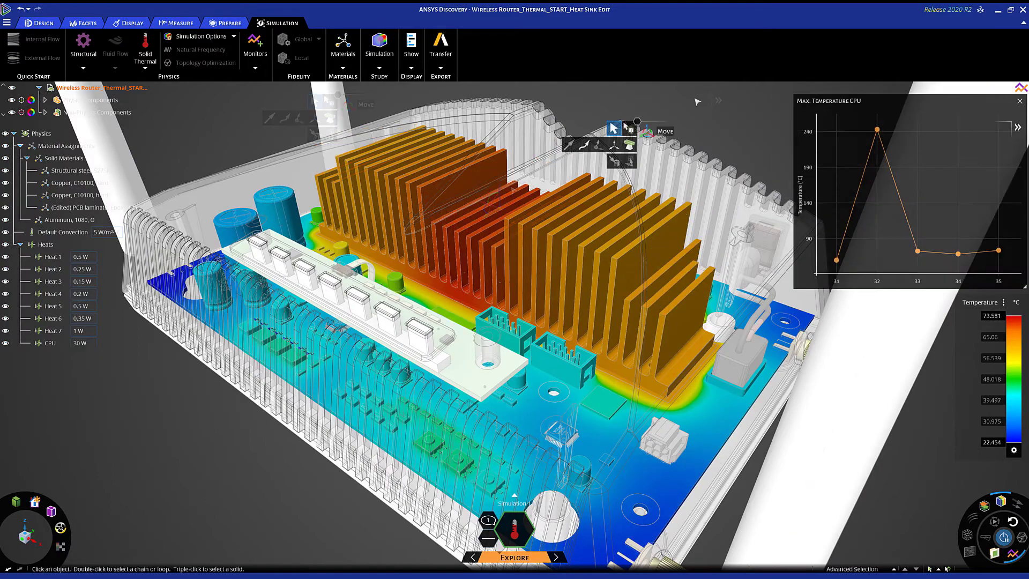
pyautogui.click(472, 184)
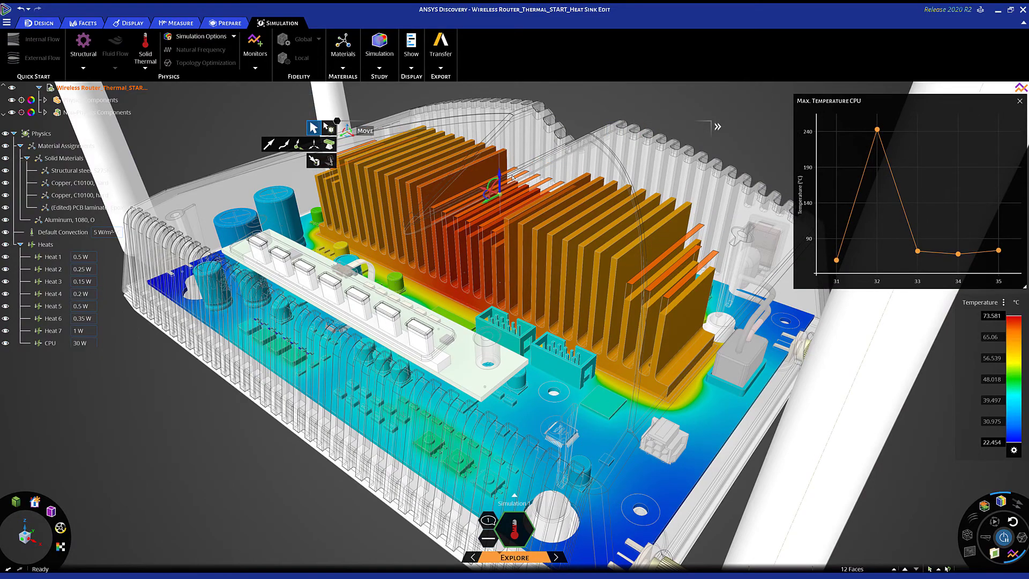